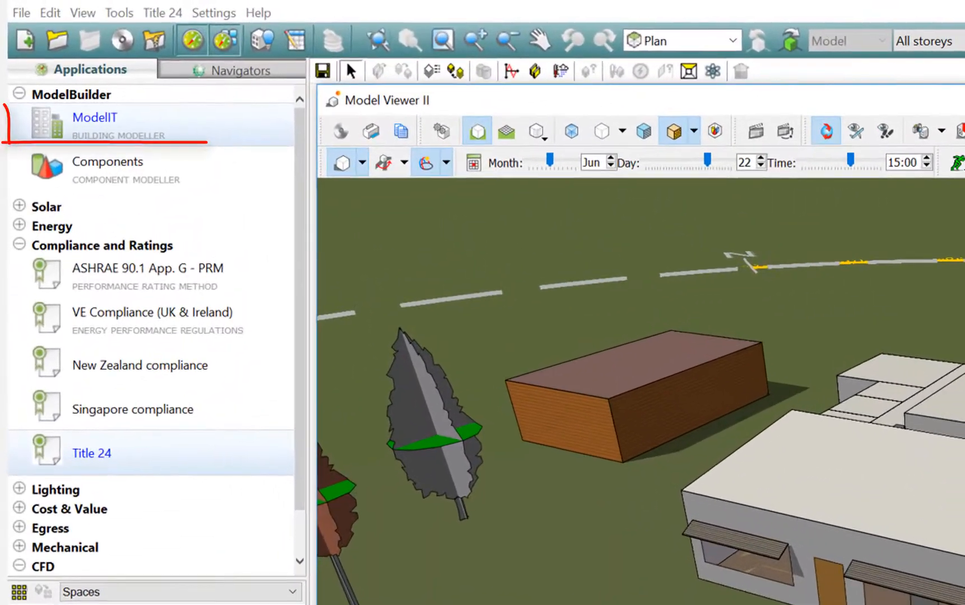
Step: Launch the ModelIT building modeller from the Applications list
{"action": "left_click", "coordinate": [91, 453]}
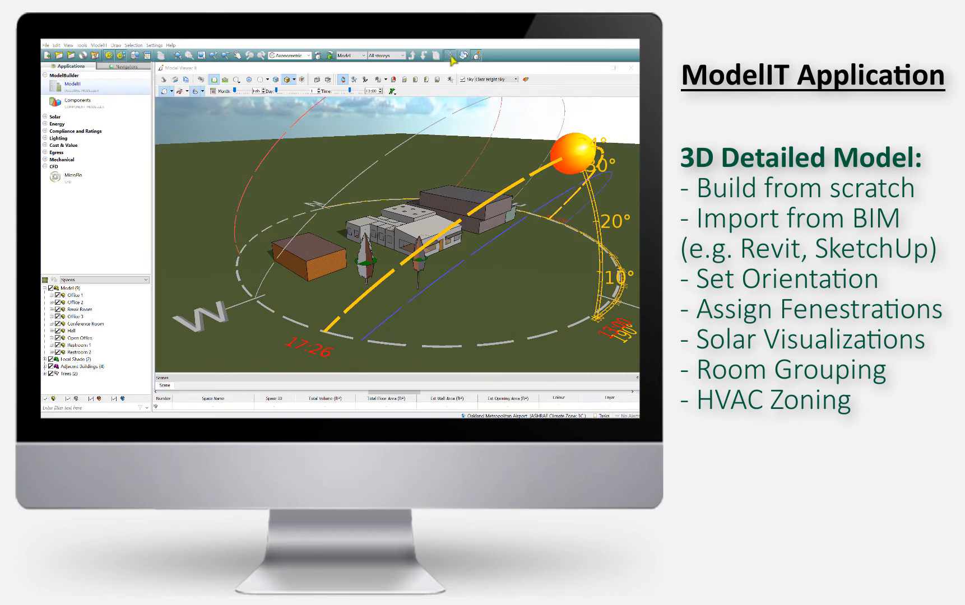
Step: Confirm the site's angle of north in the Site Rotation settings
{"action": "left_click", "coordinate": [449, 56]}
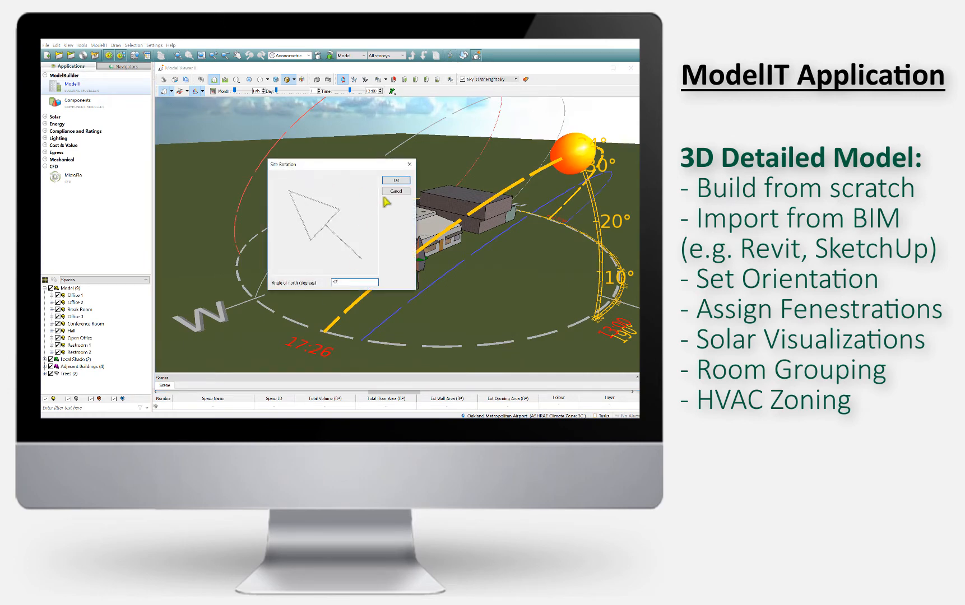
{"action": "left_click", "coordinate": [397, 180]}
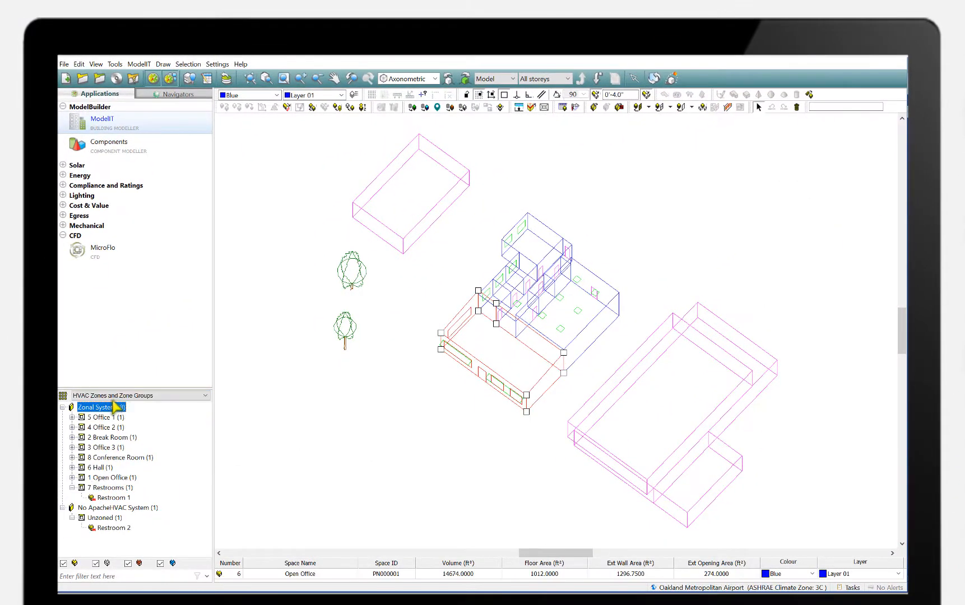
Step: Select Restroom 2, switch to the Title 24 compliance application and save the model changes
{"action": "left_click", "coordinate": [114, 528]}
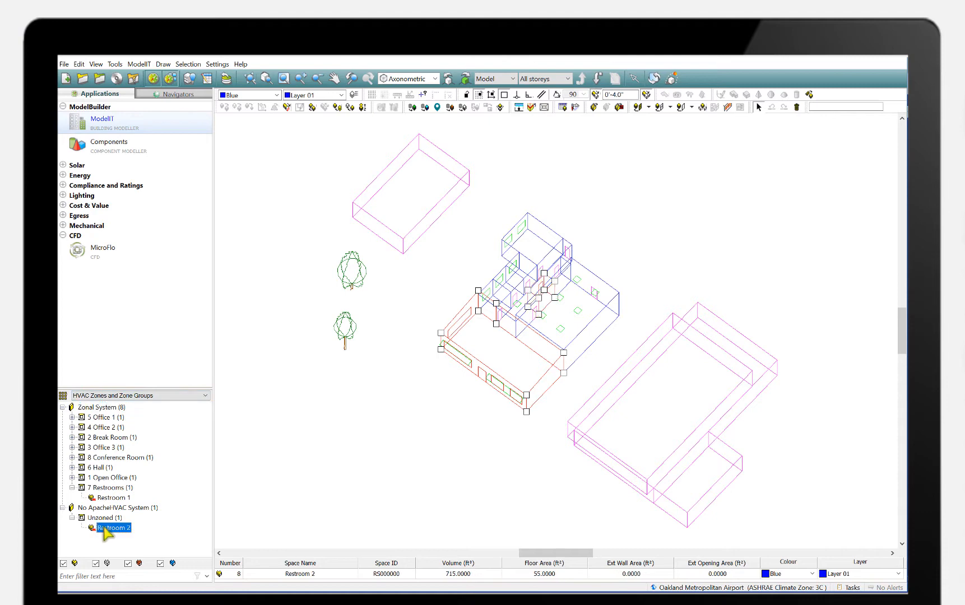
{"action": "left_click", "coordinate": [114, 485]}
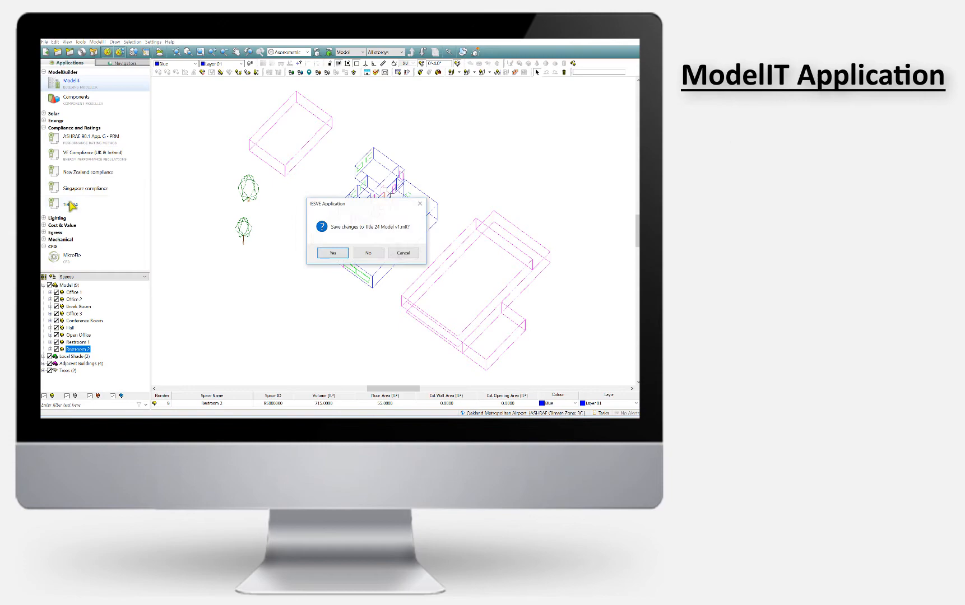
{"action": "left_click", "coordinate": [367, 252]}
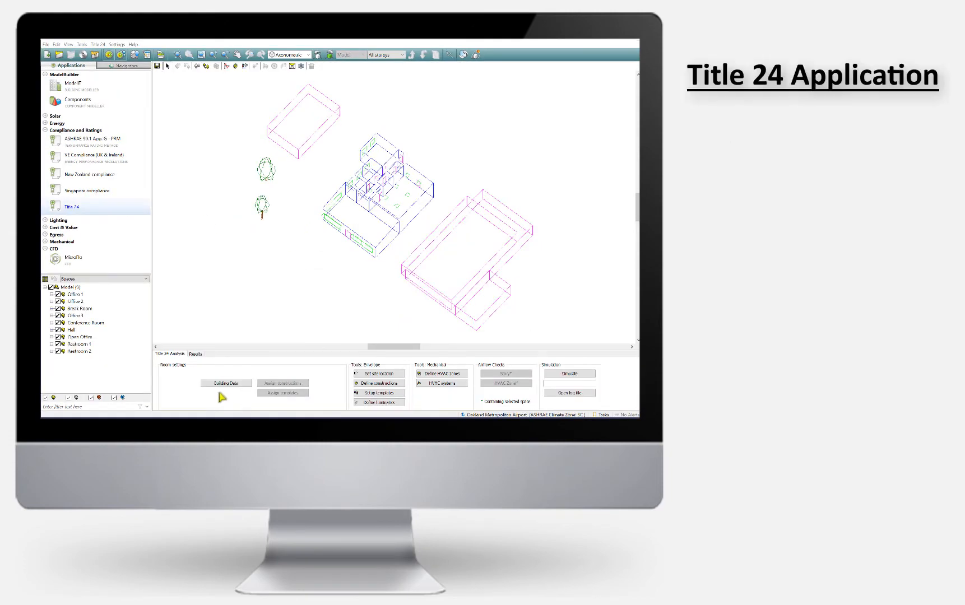
Step: Set the Building Data compliance type to NewComplete for the Oakland project
{"action": "left_click", "coordinate": [227, 383]}
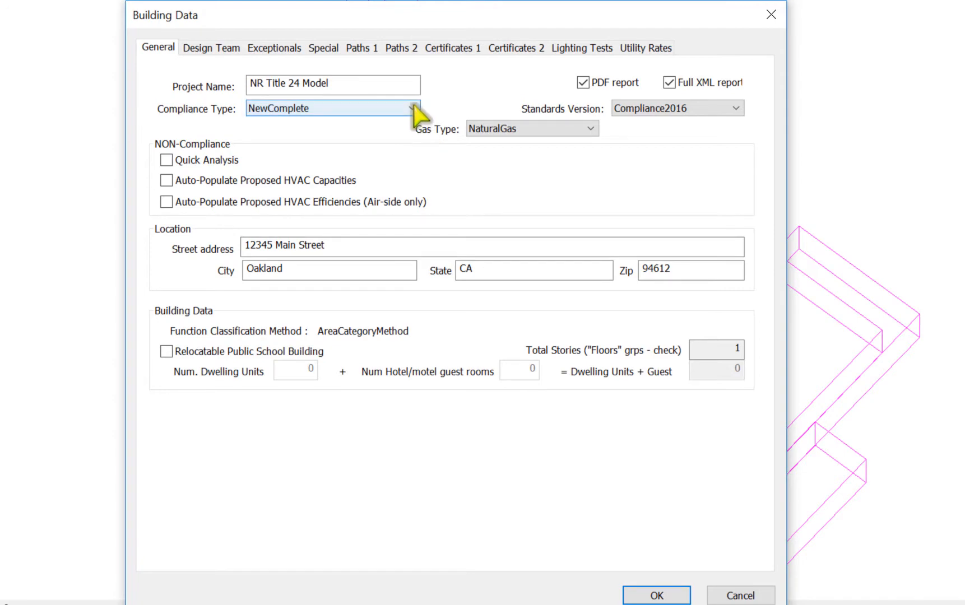
{"action": "left_click", "coordinate": [411, 108]}
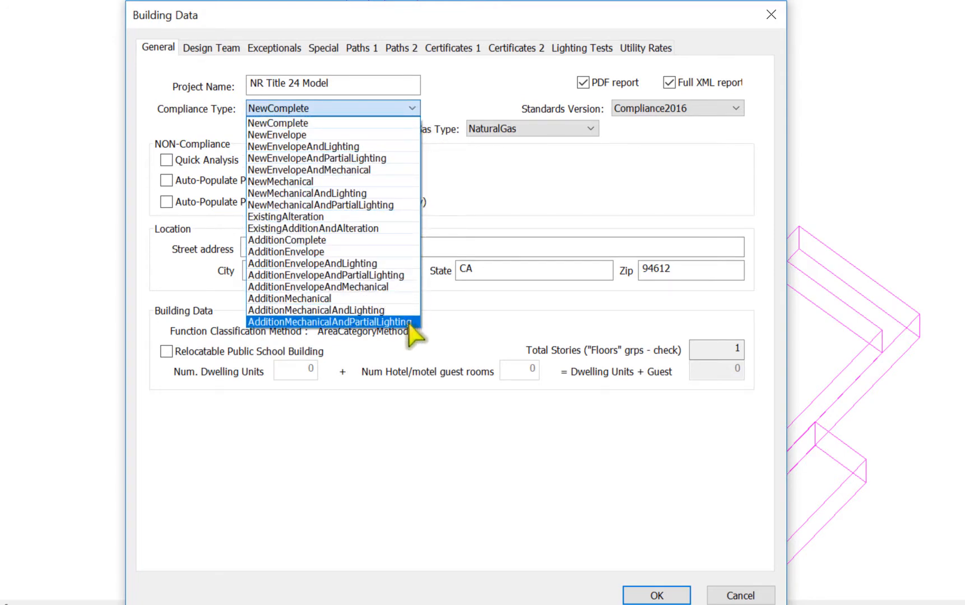
{"action": "left_click", "coordinate": [278, 122]}
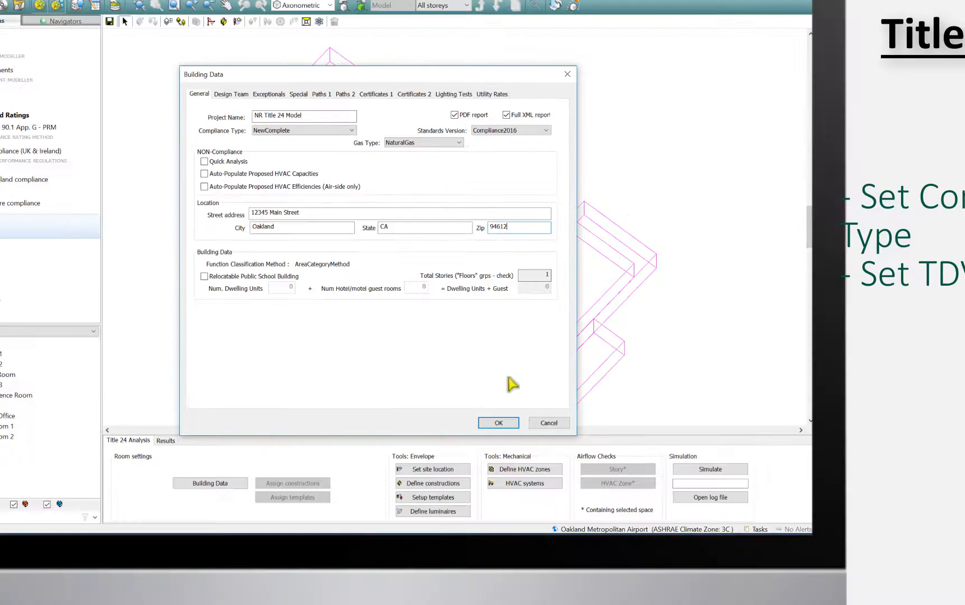
{"action": "left_click", "coordinate": [498, 422]}
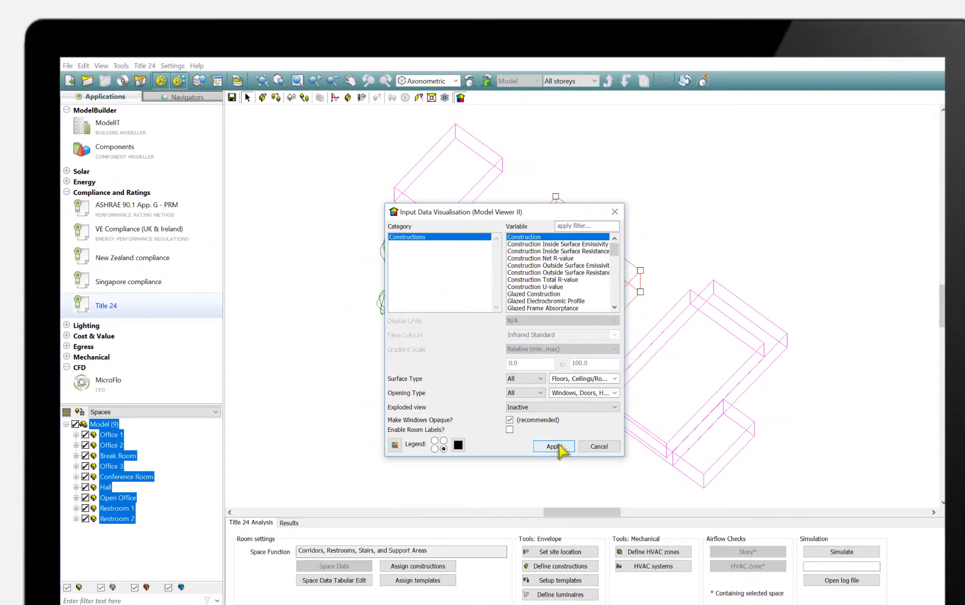
Step: Colour the 3D model by assigned constructions, review it, then close the viewer
{"action": "left_click", "coordinate": [553, 446]}
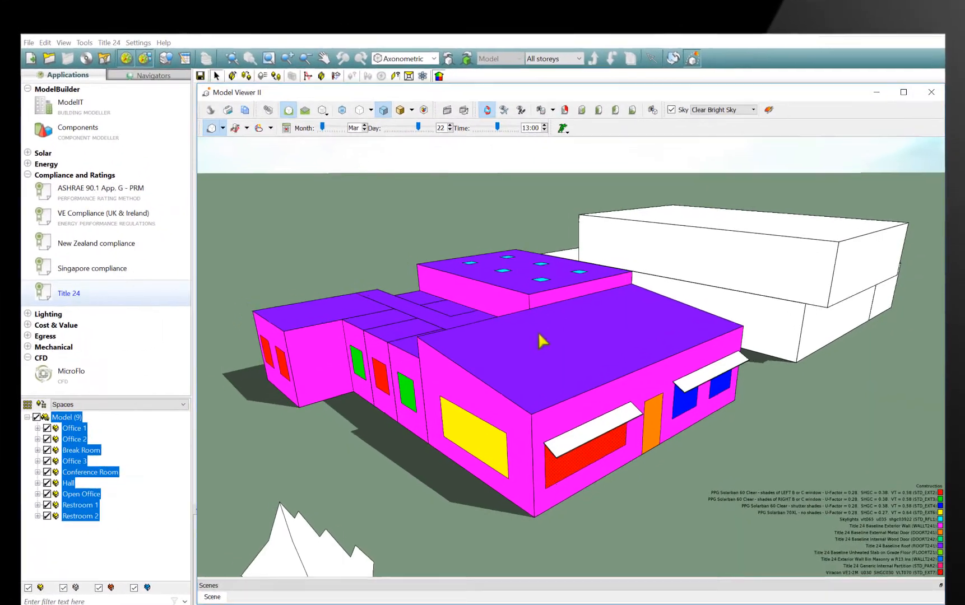
{"action": "scroll", "scroll_direction": "up", "scroll_amount": 3}
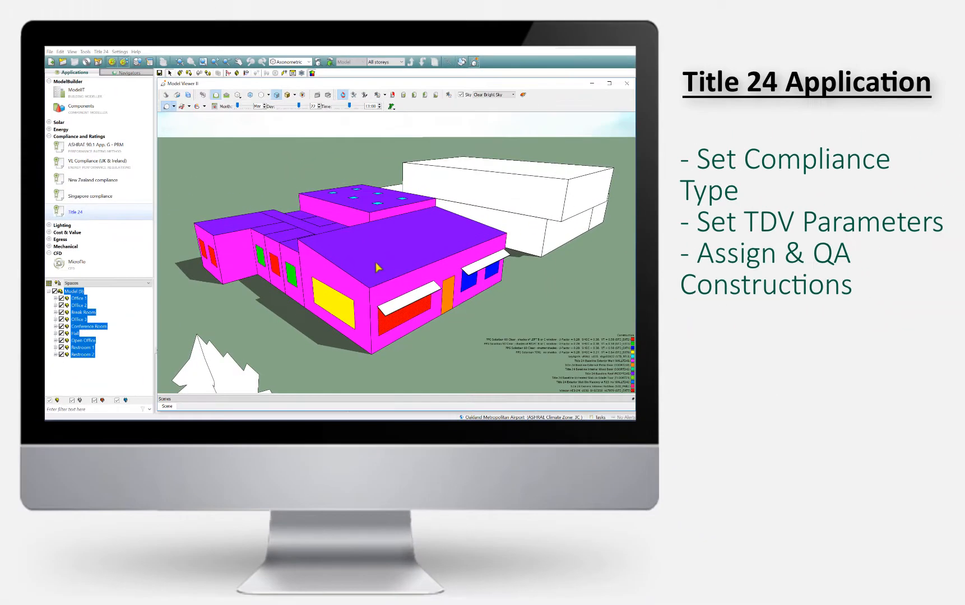
{"action": "left_click", "coordinate": [75, 211]}
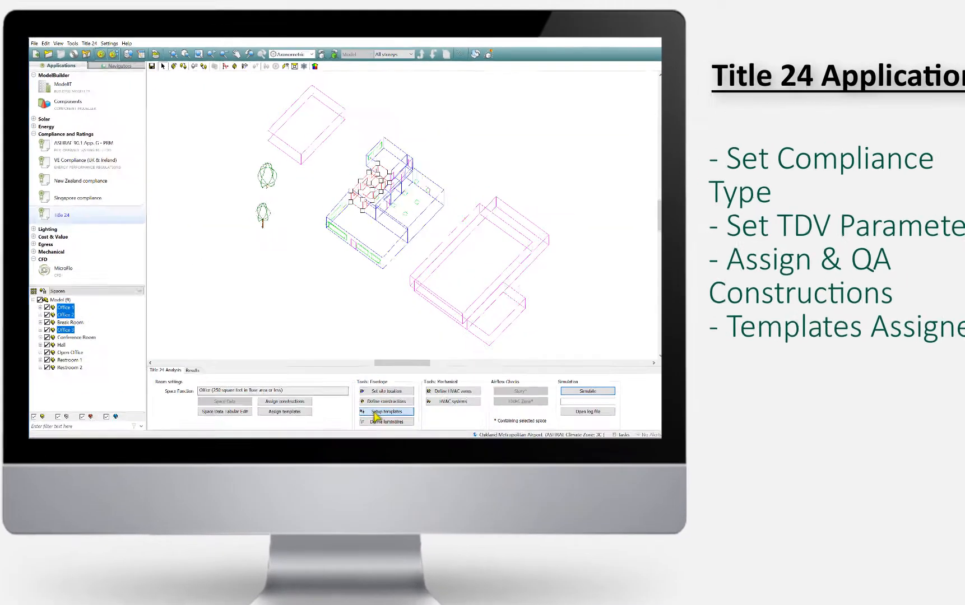
Step: Review the Title 24 space-type templates in the Template Manager and confirm
{"action": "left_click", "coordinate": [385, 411]}
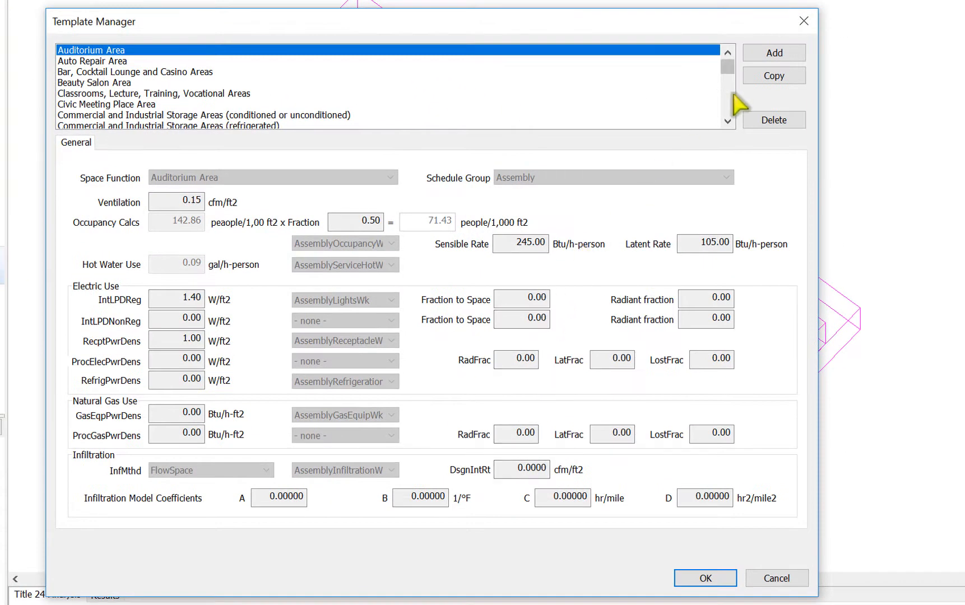
{"action": "scroll", "scroll_direction": "down", "scroll_amount": 3}
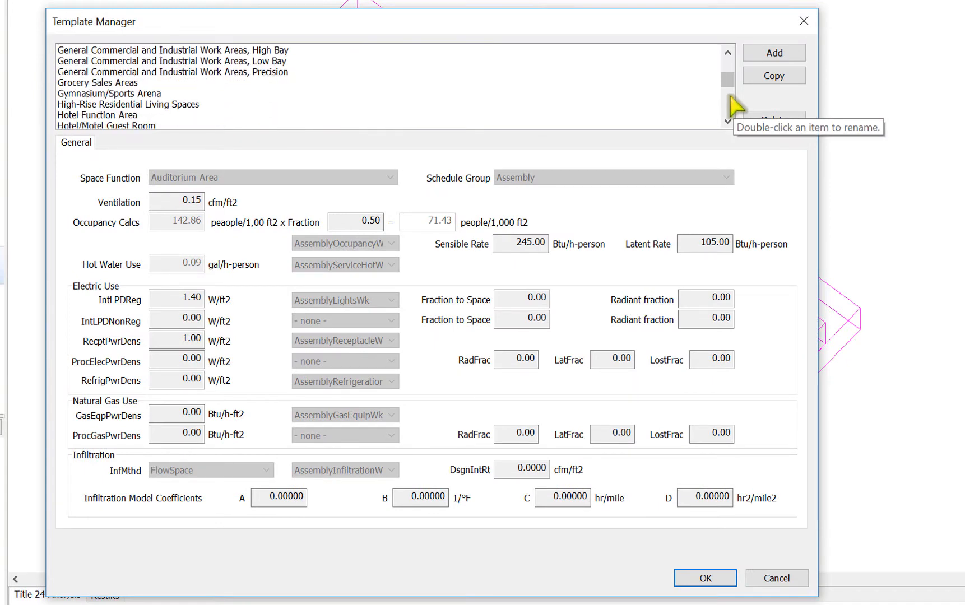
{"action": "mouse_move", "coordinate": [379, 115]}
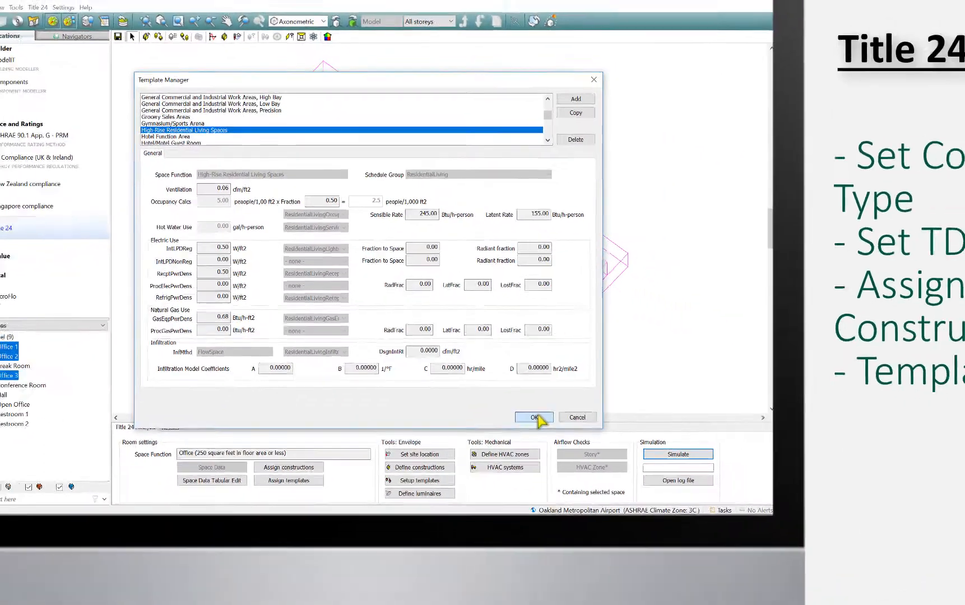
{"action": "left_click", "coordinate": [533, 417]}
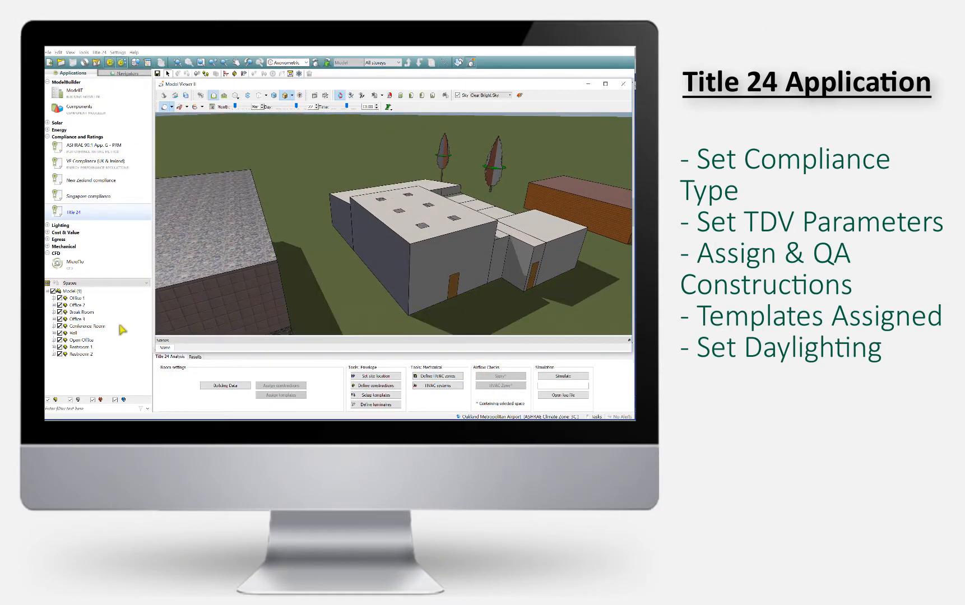
Step: Give the Conference Room a skylit daylight area, 100% controlled, with illuminance setpoint 50
{"action": "left_click", "coordinate": [86, 327]}
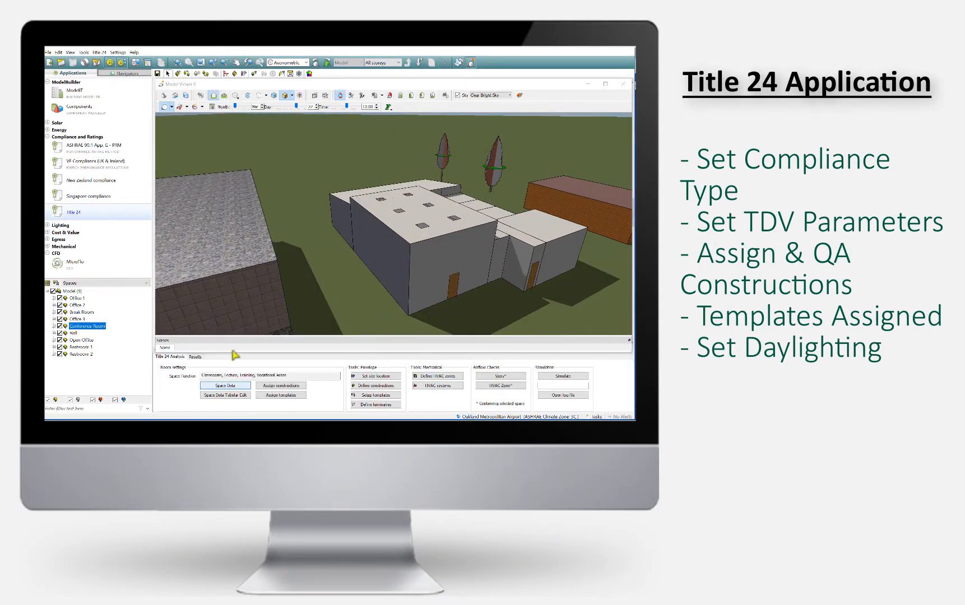
{"action": "left_click", "coordinate": [224, 384]}
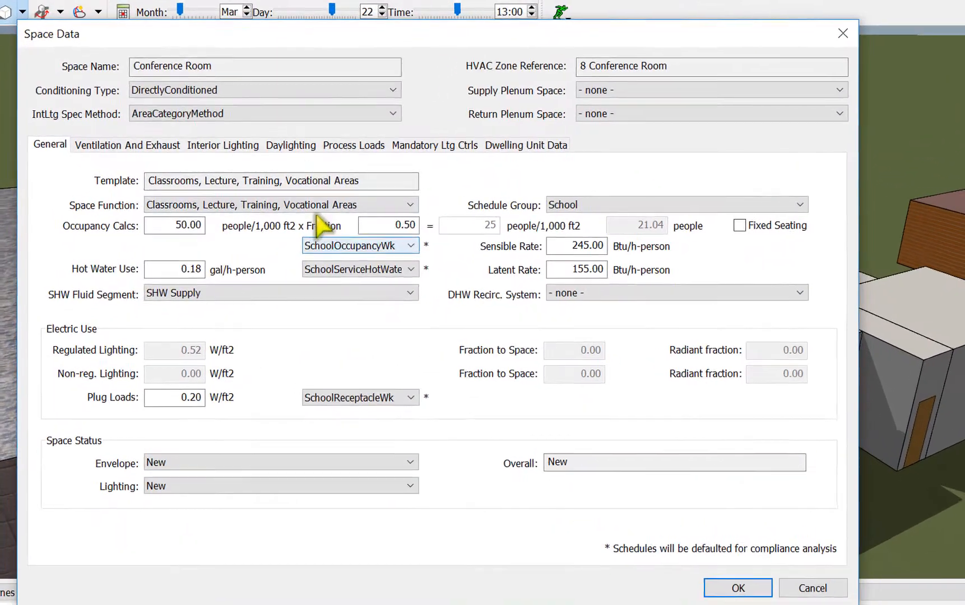
{"action": "left_click", "coordinate": [290, 144]}
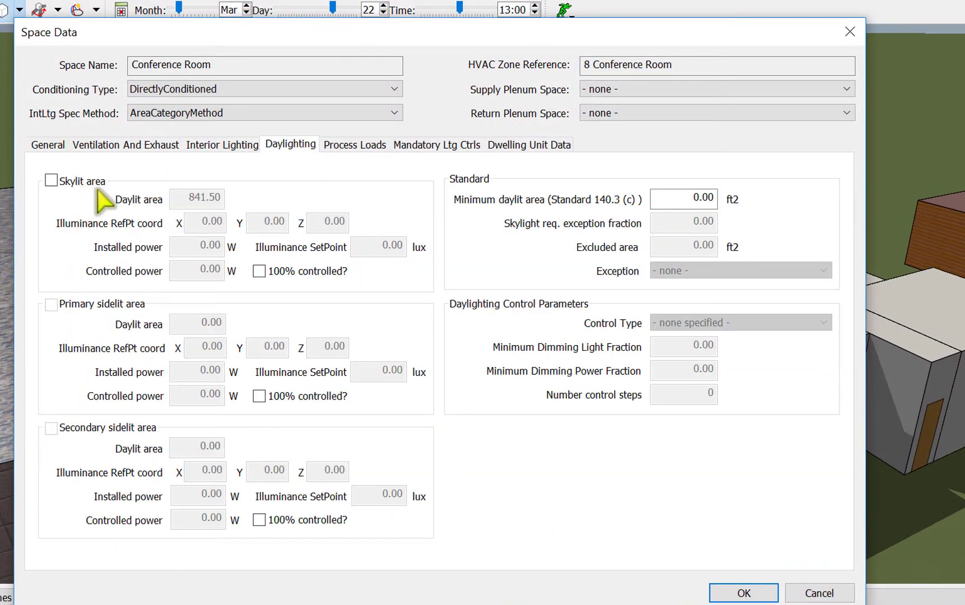
{"action": "left_click", "coordinate": [50, 182]}
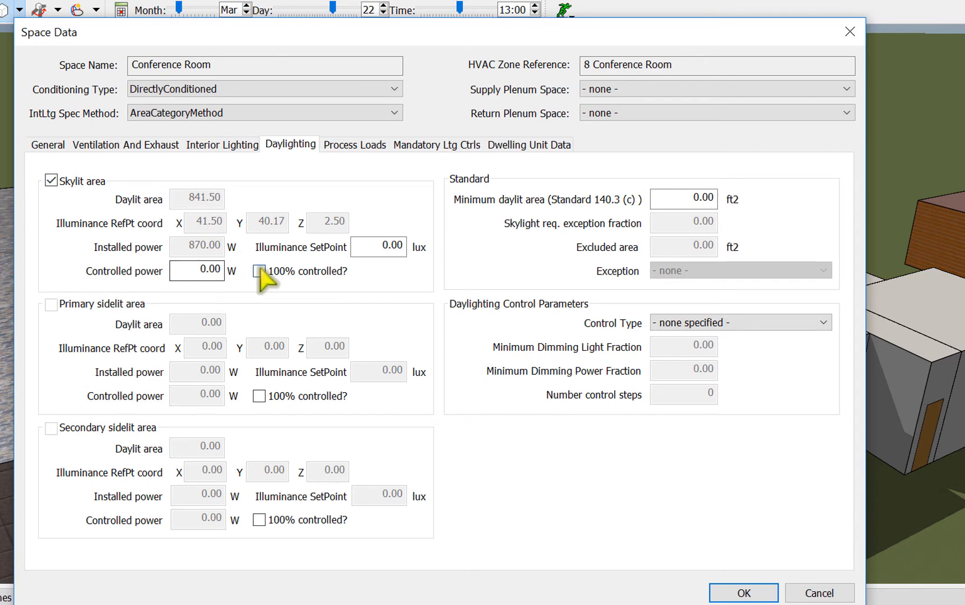
{"action": "left_click", "coordinate": [259, 271]}
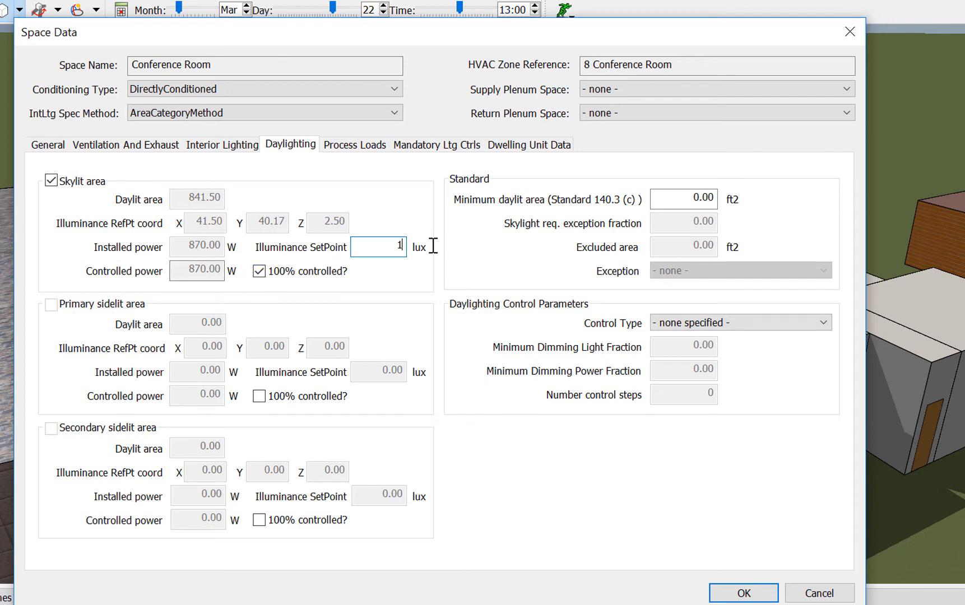
{"action": "type", "text": "50"}
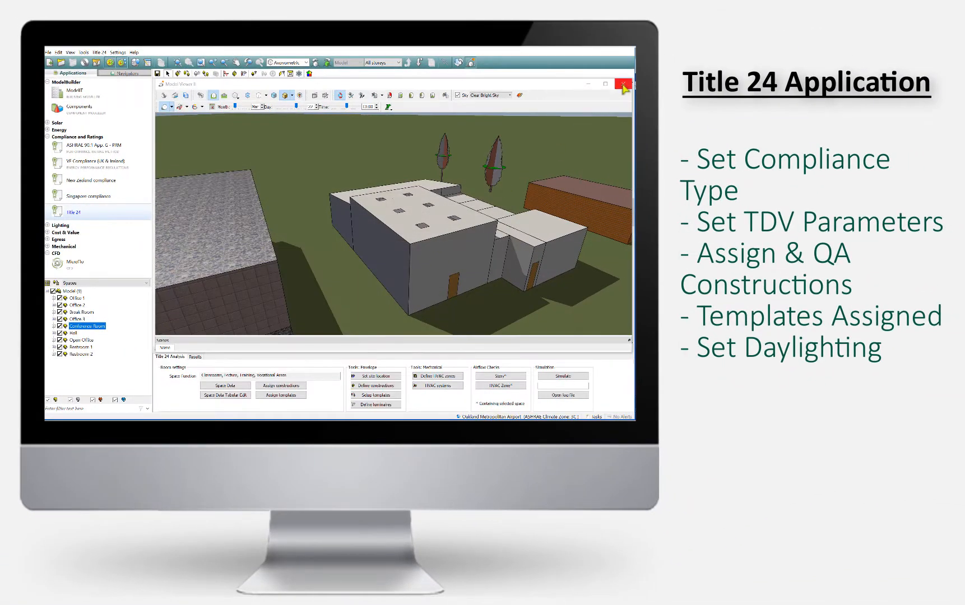
Step: Close the shaded 3D view and select the office spaces in the model
{"action": "left_click", "coordinate": [623, 86]}
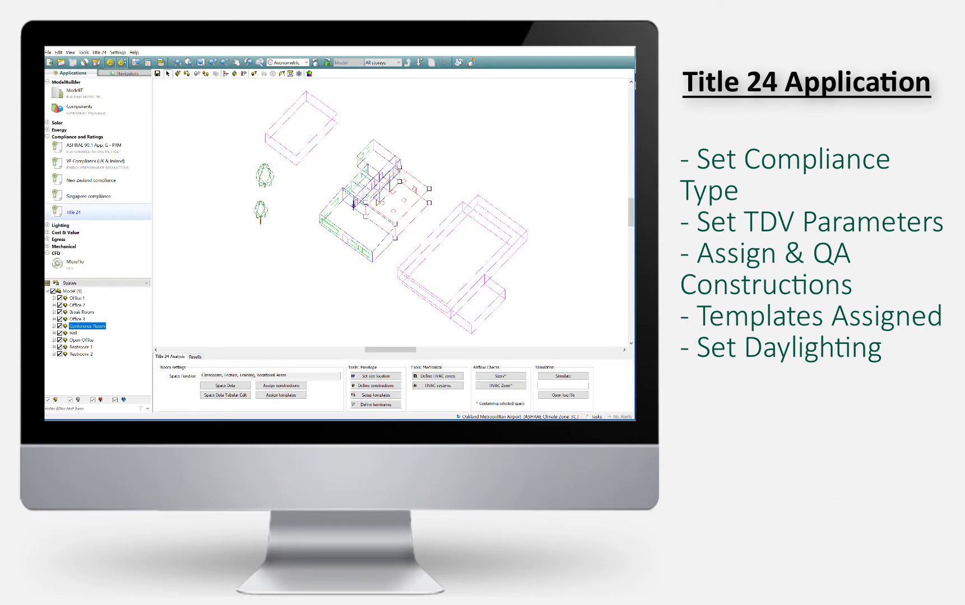
{"action": "left_click", "coordinate": [74, 298]}
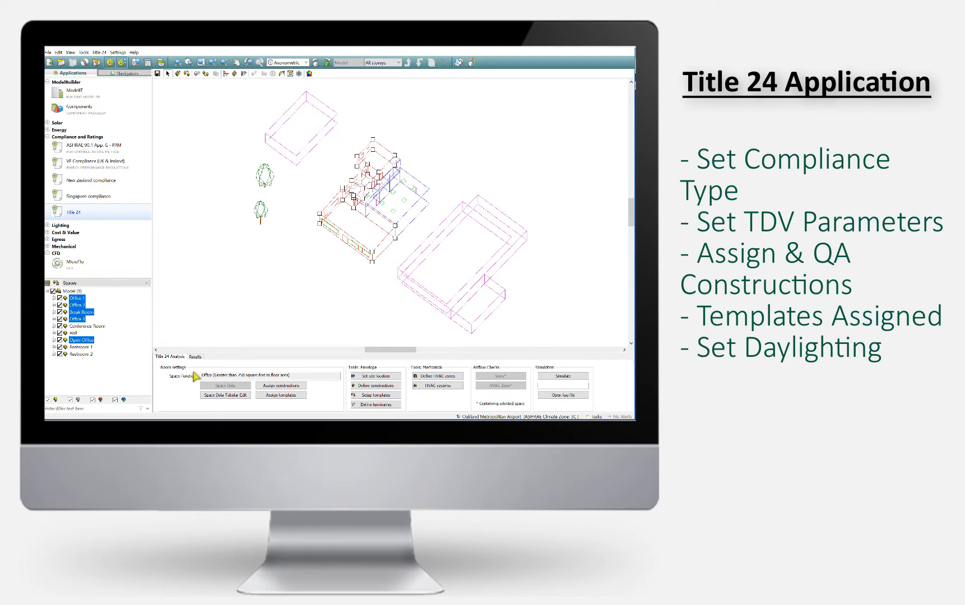
Step: Review ventilation and daylighting data for all selected spaces and accept the table
{"action": "left_click", "coordinate": [224, 394]}
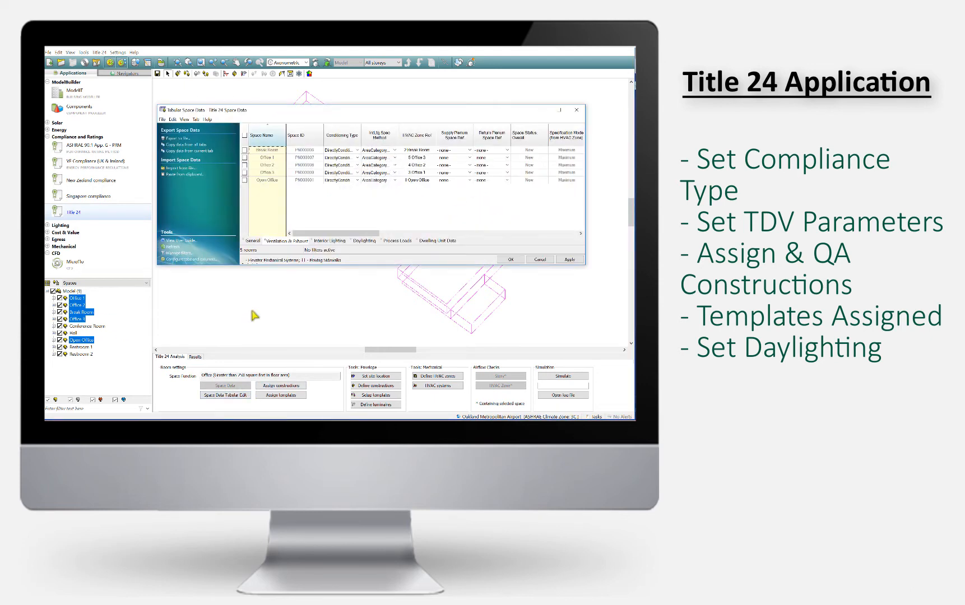
{"action": "left_click", "coordinate": [365, 241]}
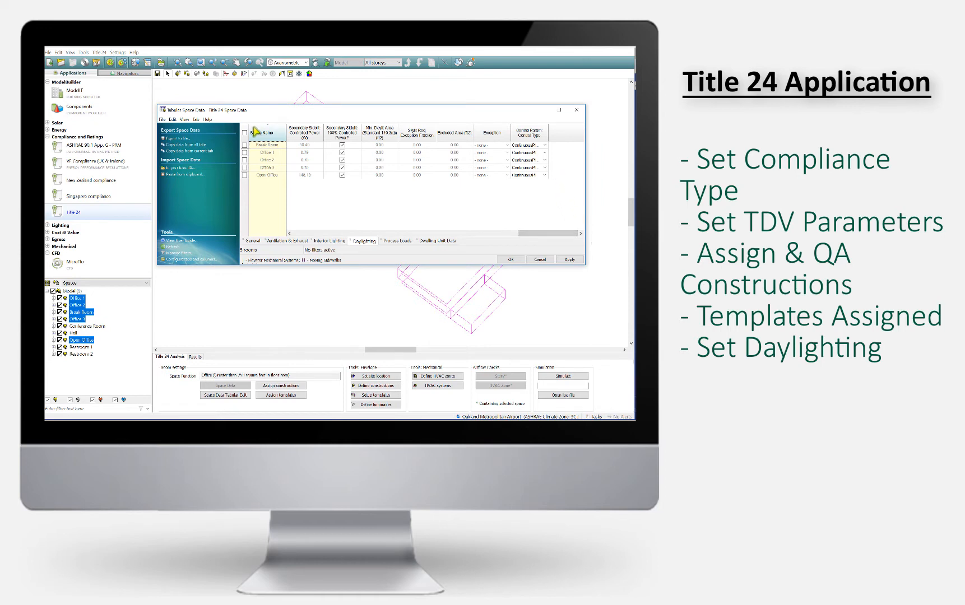
{"action": "left_click", "coordinate": [542, 146]}
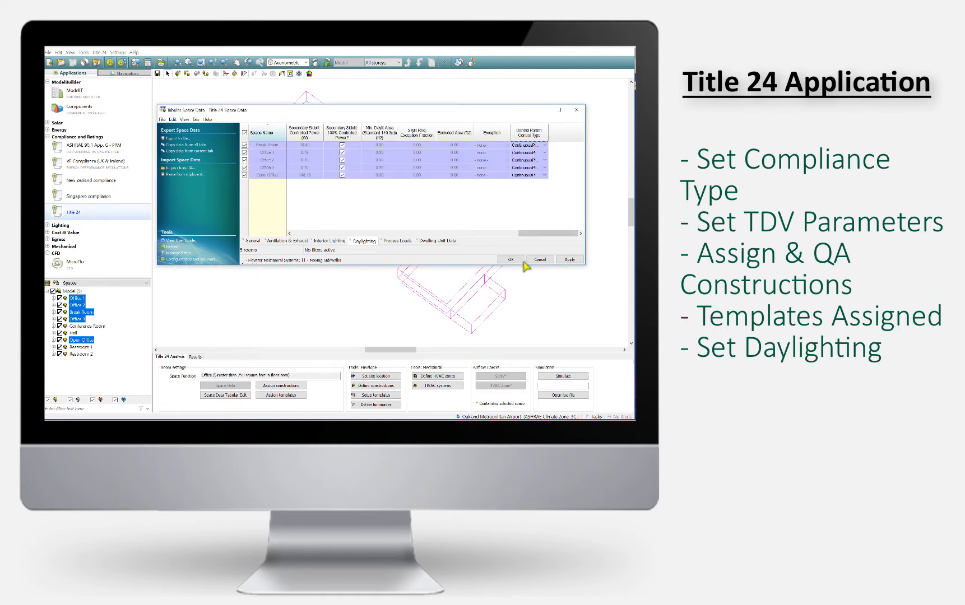
{"action": "left_click", "coordinate": [510, 259]}
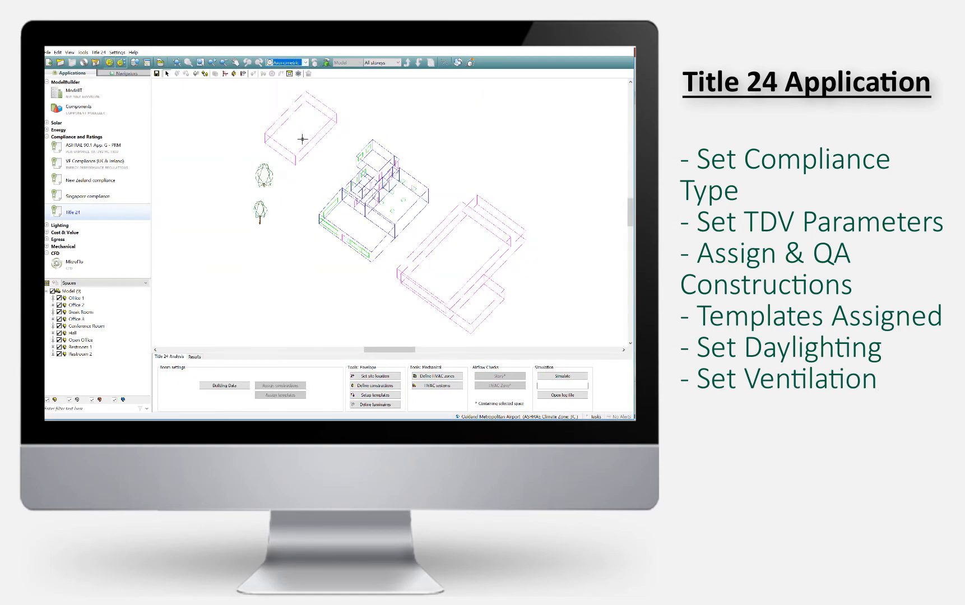
Step: Set the Ventilation Source of all eight HVAC zones to Forced in the zone table
{"action": "left_click", "coordinate": [434, 375]}
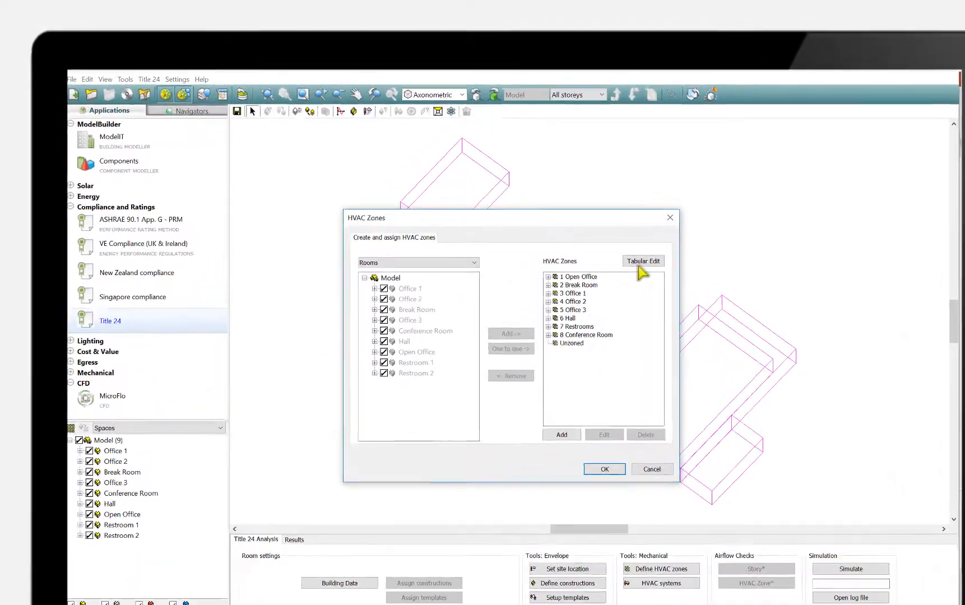
{"action": "left_click", "coordinate": [642, 260]}
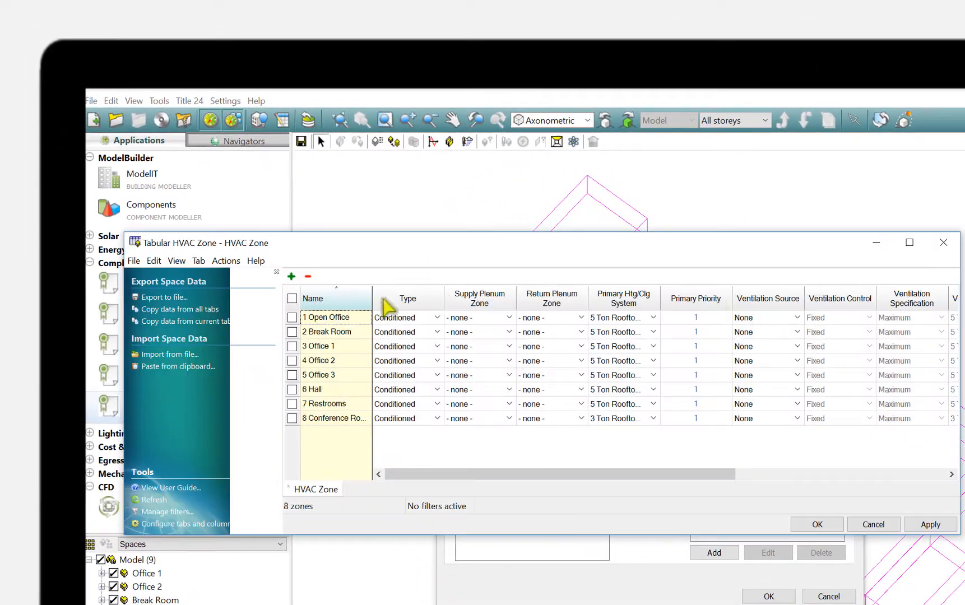
{"action": "left_click", "coordinate": [293, 298]}
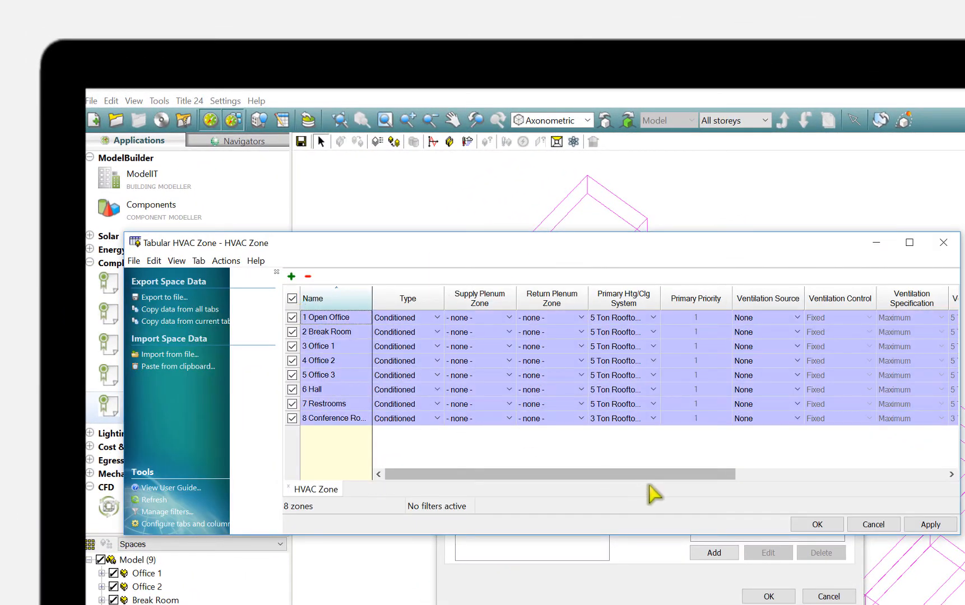
{"action": "left_click", "coordinate": [798, 317]}
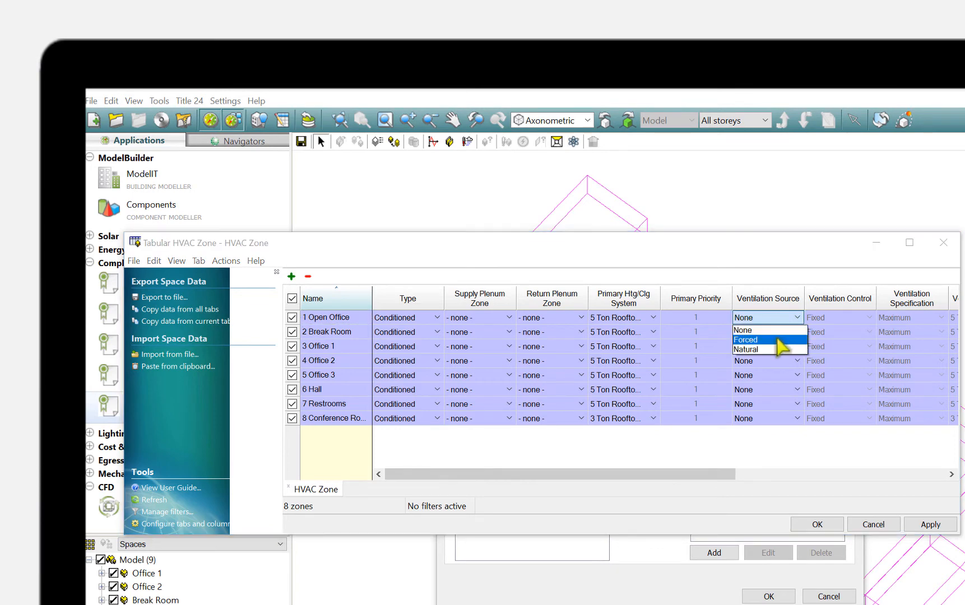
{"action": "left_click", "coordinate": [744, 340]}
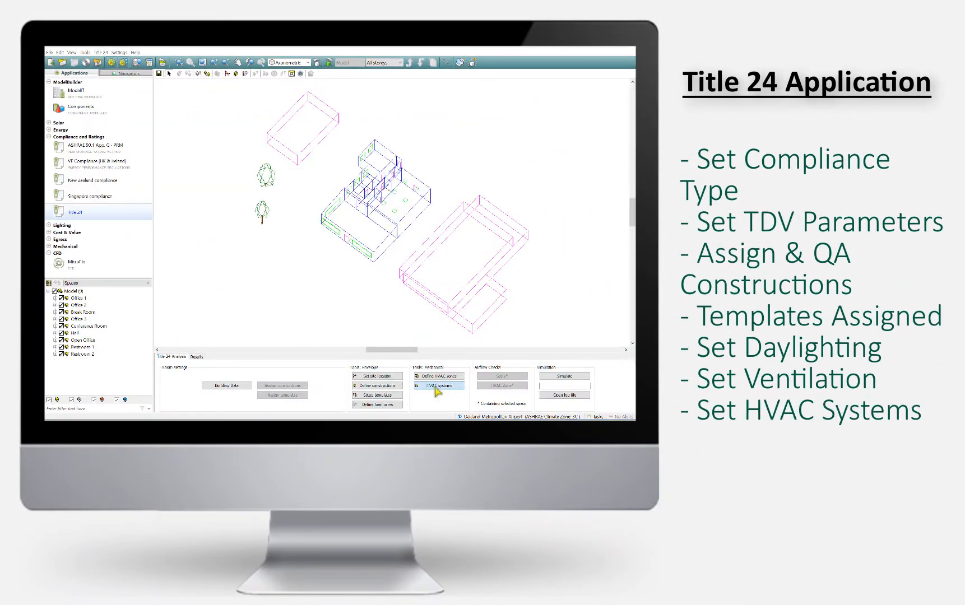
Step: Add a HotWater fluid system and set its boiler fuel to Gas
{"action": "left_click", "coordinate": [440, 385]}
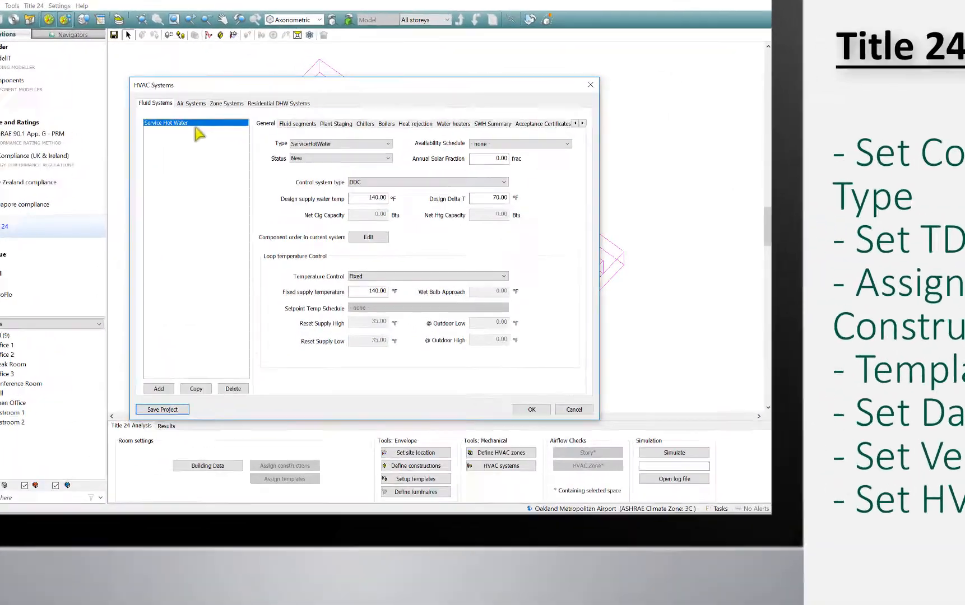
{"action": "left_click", "coordinate": [158, 389]}
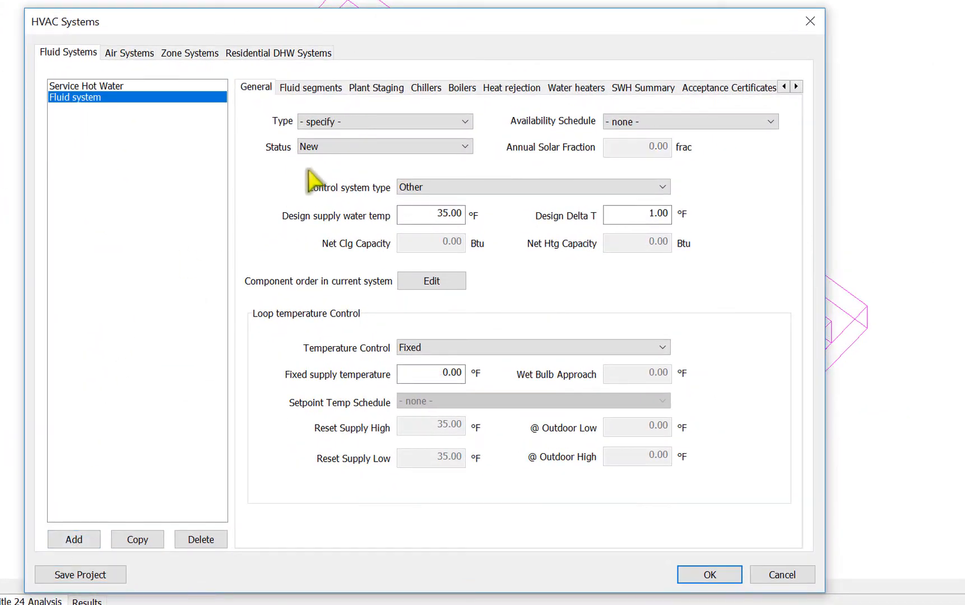
{"action": "left_click", "coordinate": [383, 121]}
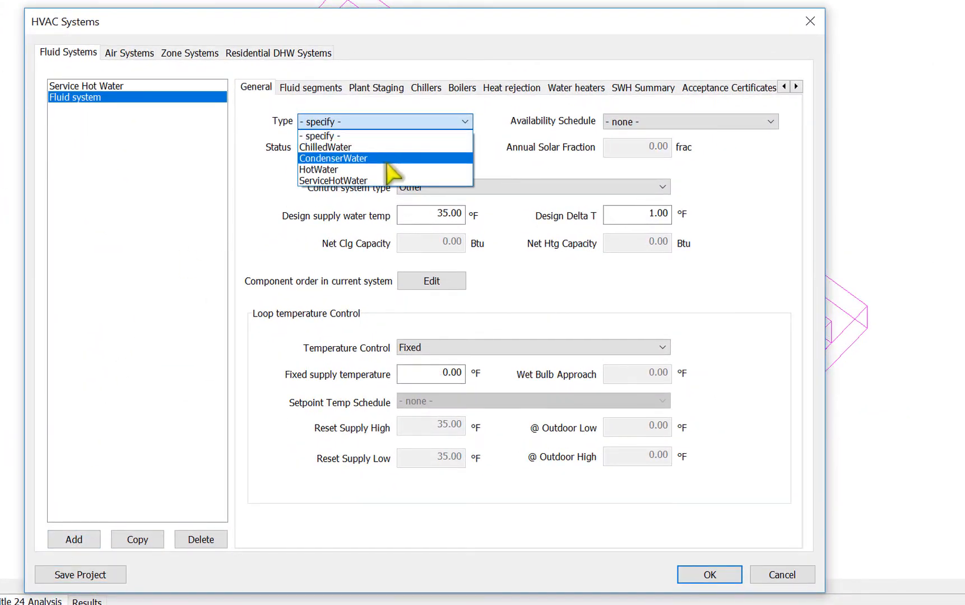
{"action": "left_click", "coordinate": [318, 169]}
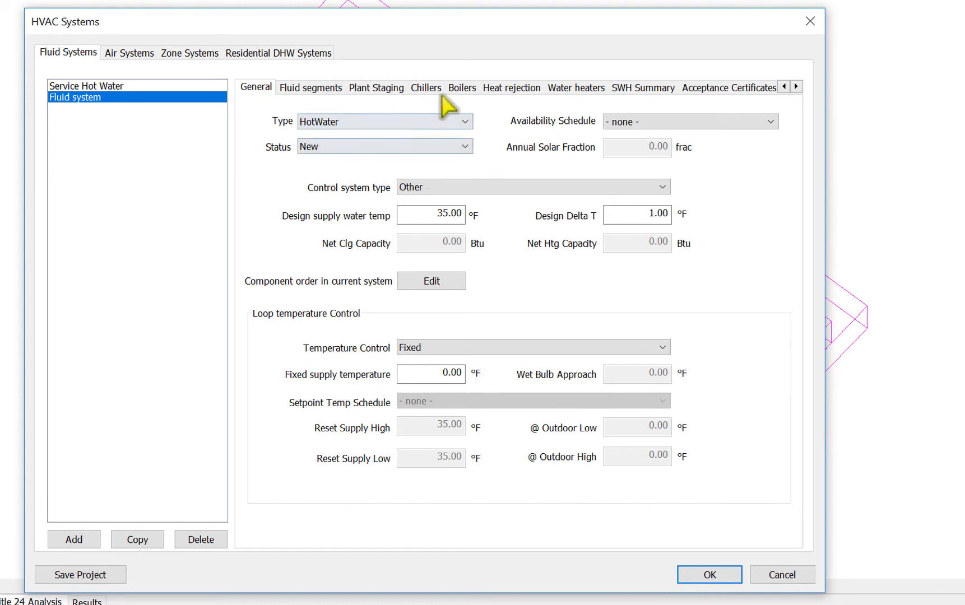
{"action": "left_click", "coordinate": [462, 88]}
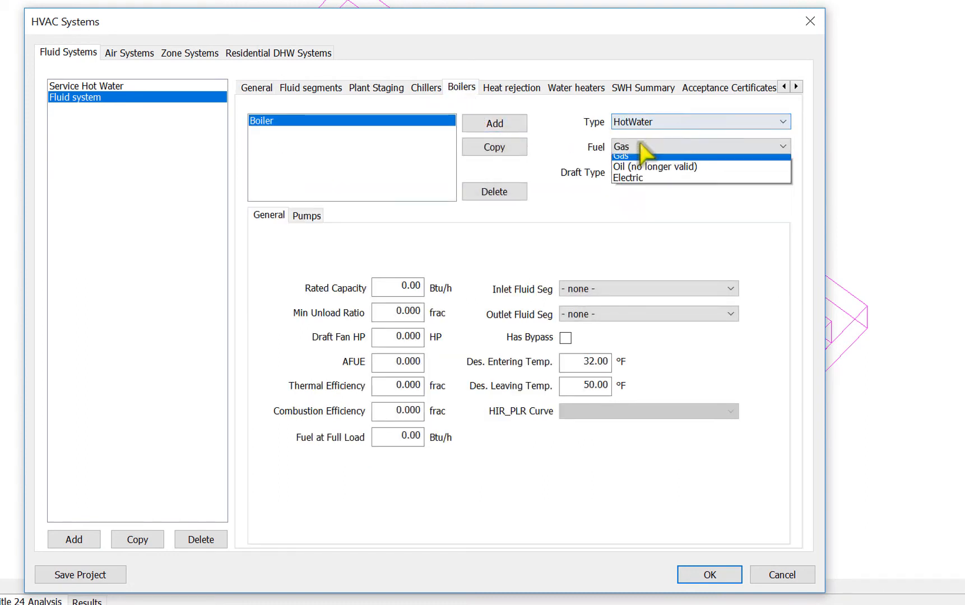
{"action": "left_click", "coordinate": [622, 147]}
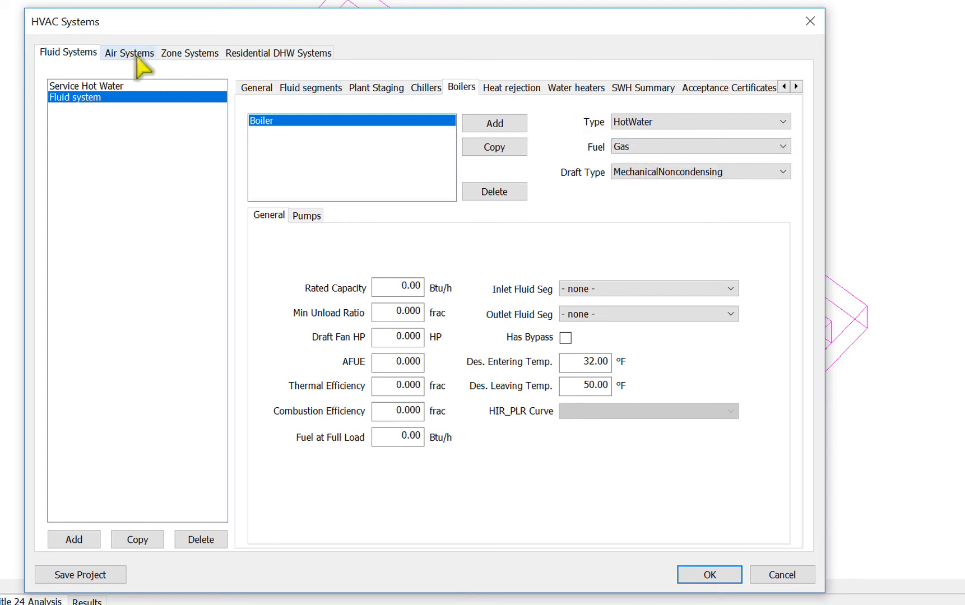
Step: Review the rooftop gas package system's General settings and its supply segment's heating coil
{"action": "left_click", "coordinate": [129, 53]}
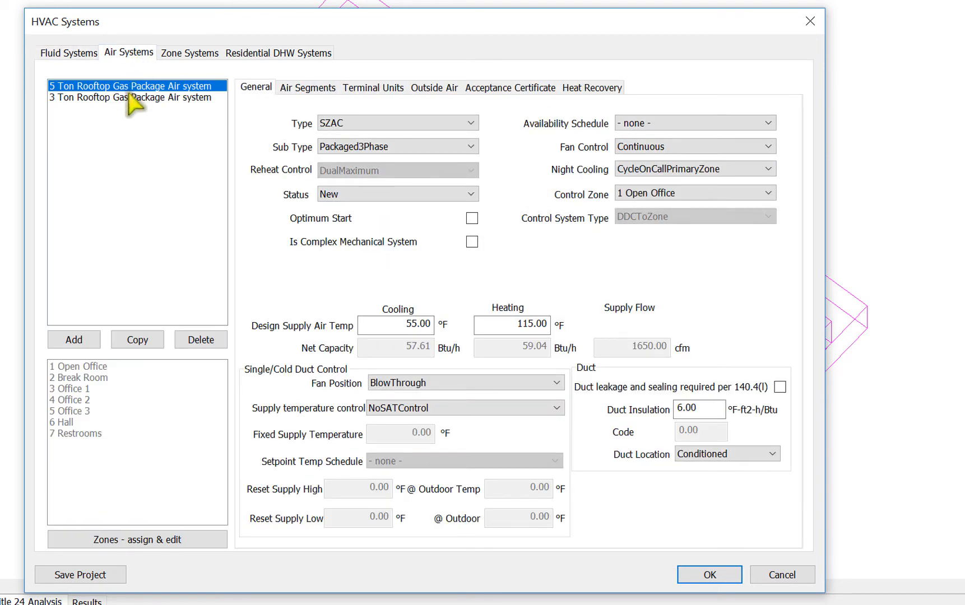
{"action": "left_click", "coordinate": [471, 122]}
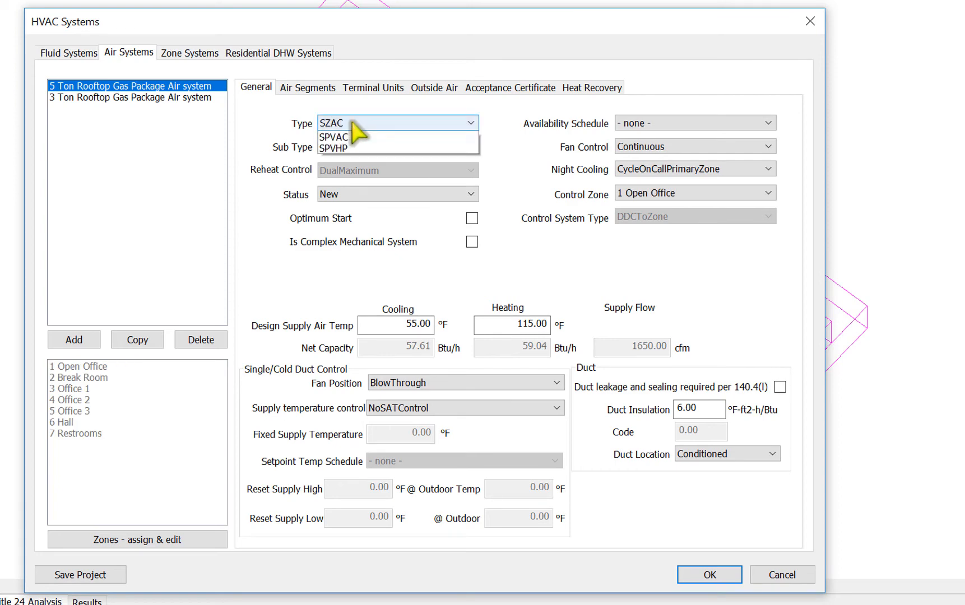
{"action": "left_click", "coordinate": [305, 87]}
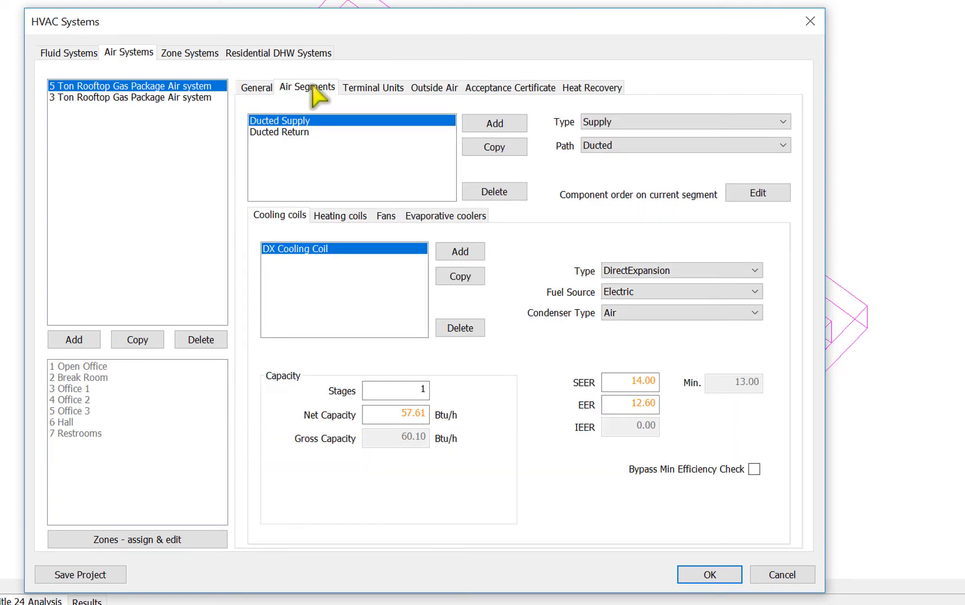
{"action": "left_click", "coordinate": [340, 215]}
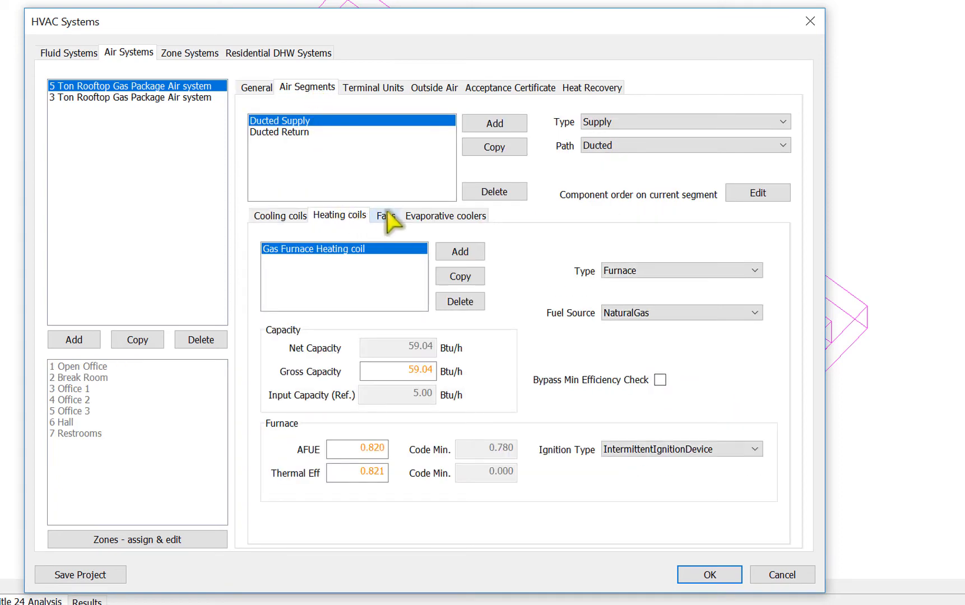
Step: Review the Hallway terminal unit, then confirm the HVAC systems so the model XML generates
{"action": "left_click", "coordinate": [372, 86]}
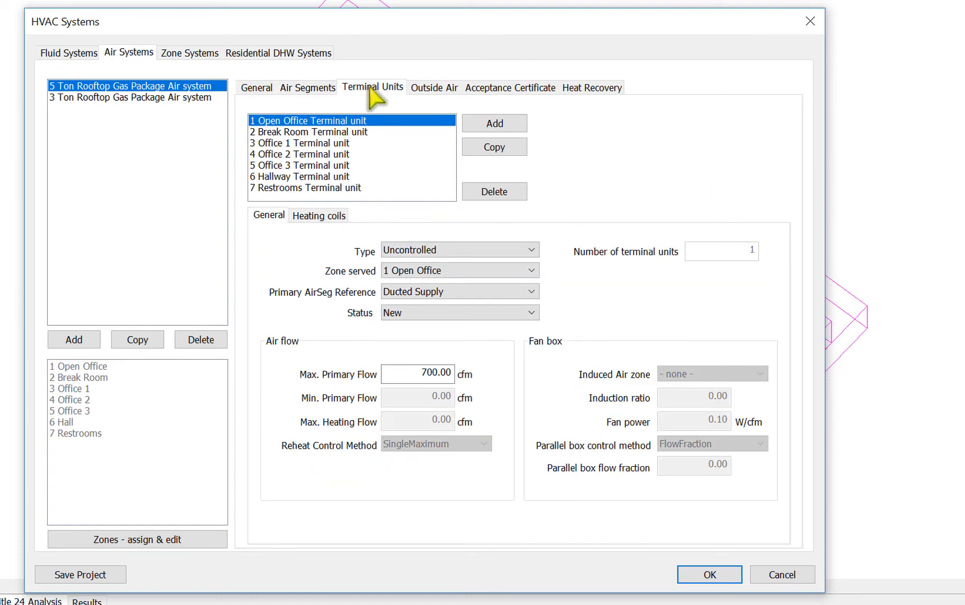
{"action": "left_click", "coordinate": [298, 177]}
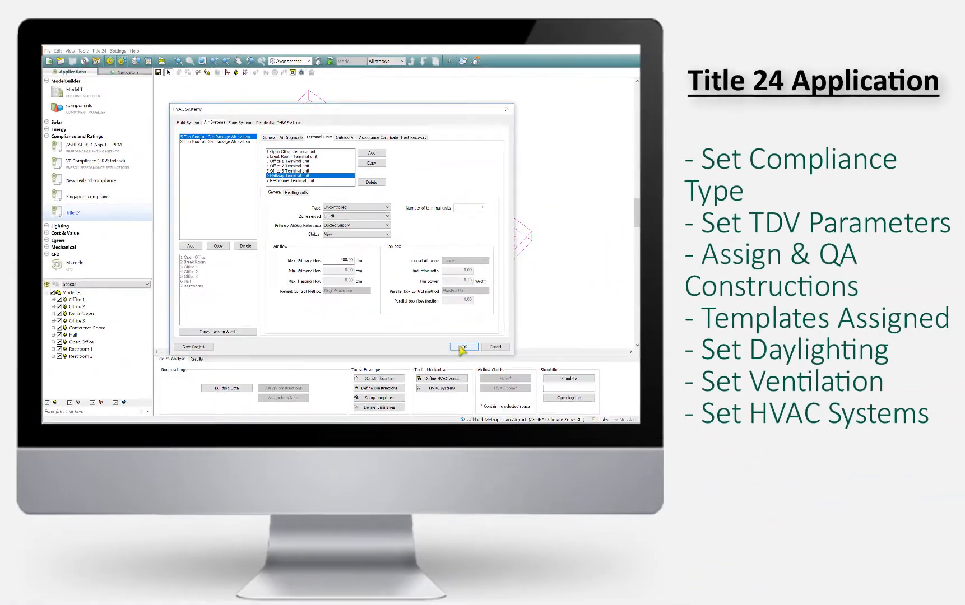
{"action": "left_click", "coordinate": [464, 346]}
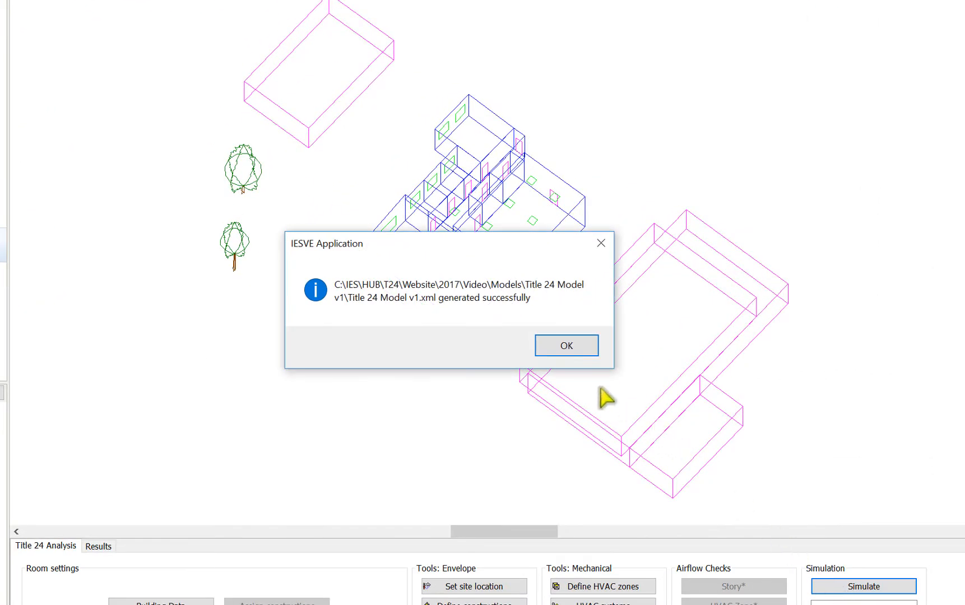
Step: Run the Title 24 simulation and show the compliance certificate with the building passing at 48.6% margin
{"action": "left_click", "coordinate": [566, 345]}
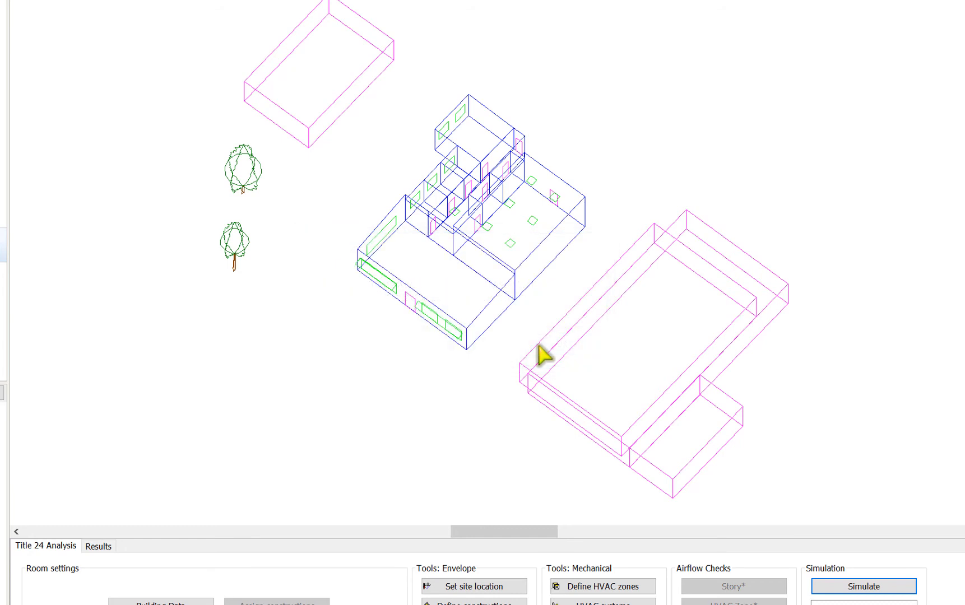
{"action": "left_click", "coordinate": [861, 586]}
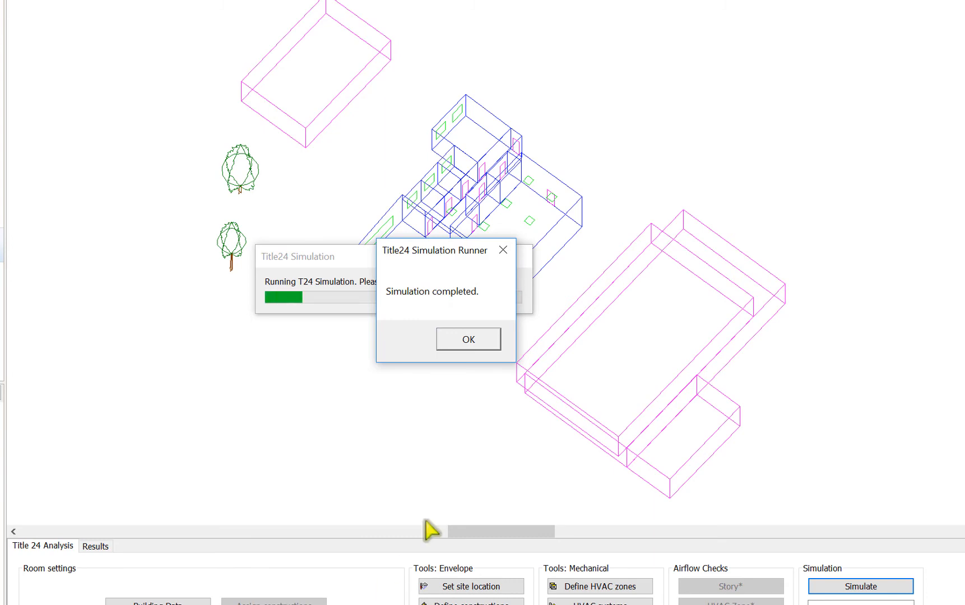
{"action": "left_click", "coordinate": [467, 340]}
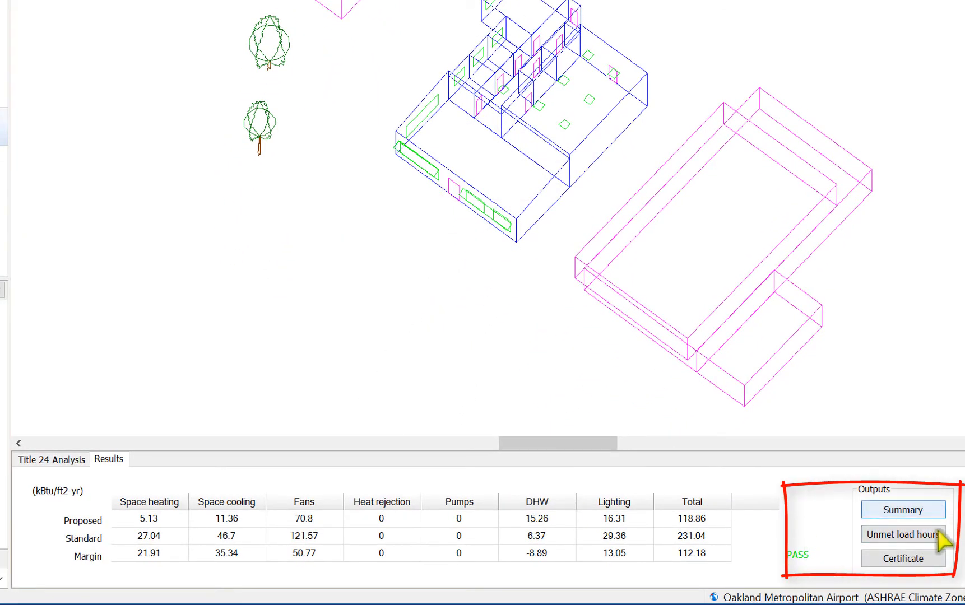
{"action": "left_click", "coordinate": [901, 509]}
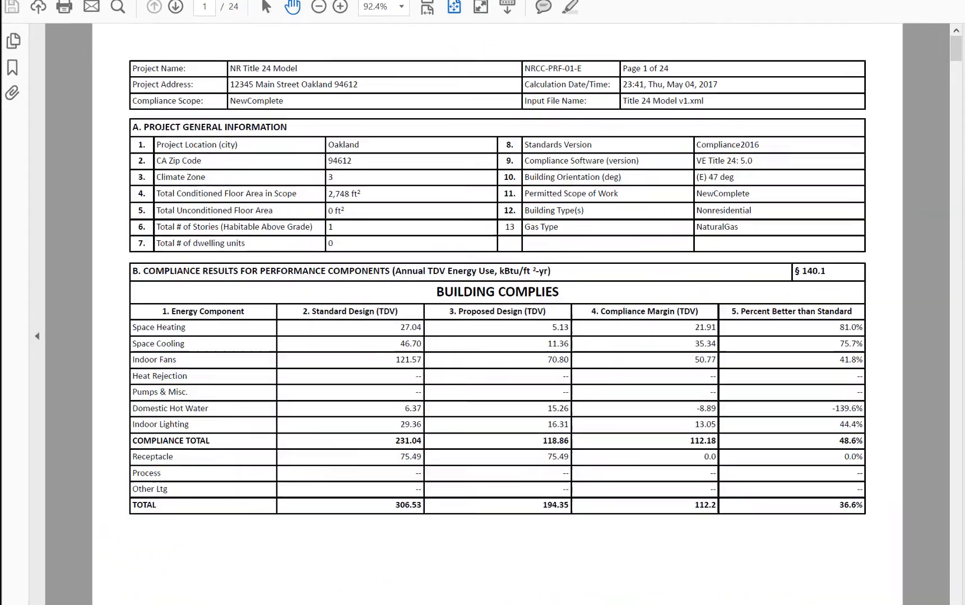